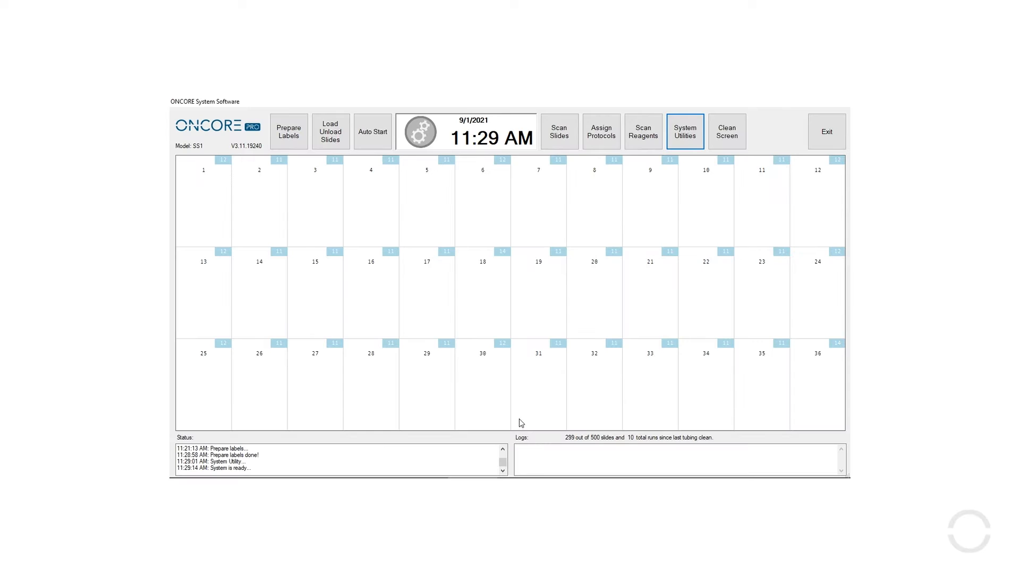
pyautogui.moveTo(452, 328)
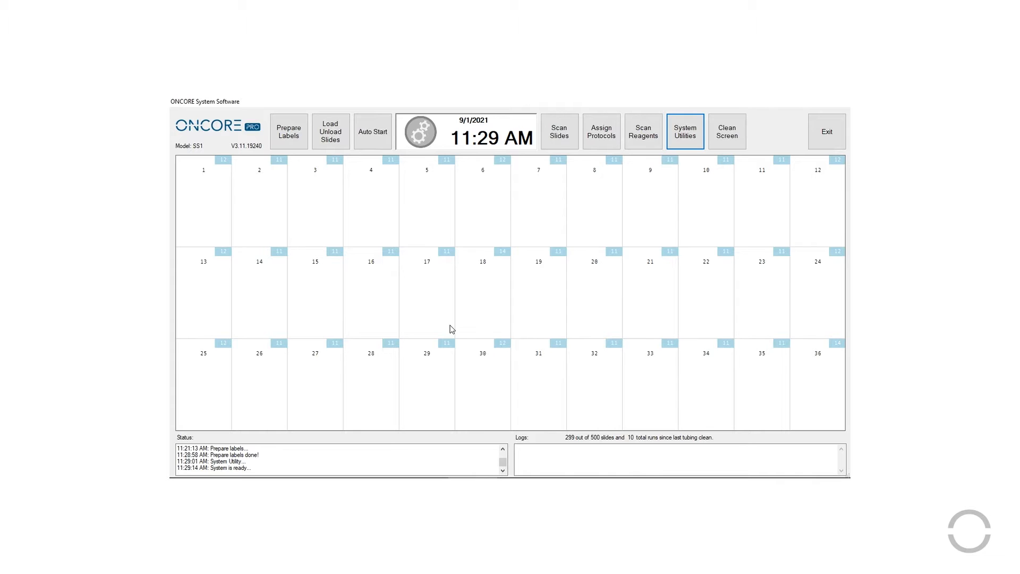
pyautogui.moveTo(650, 162)
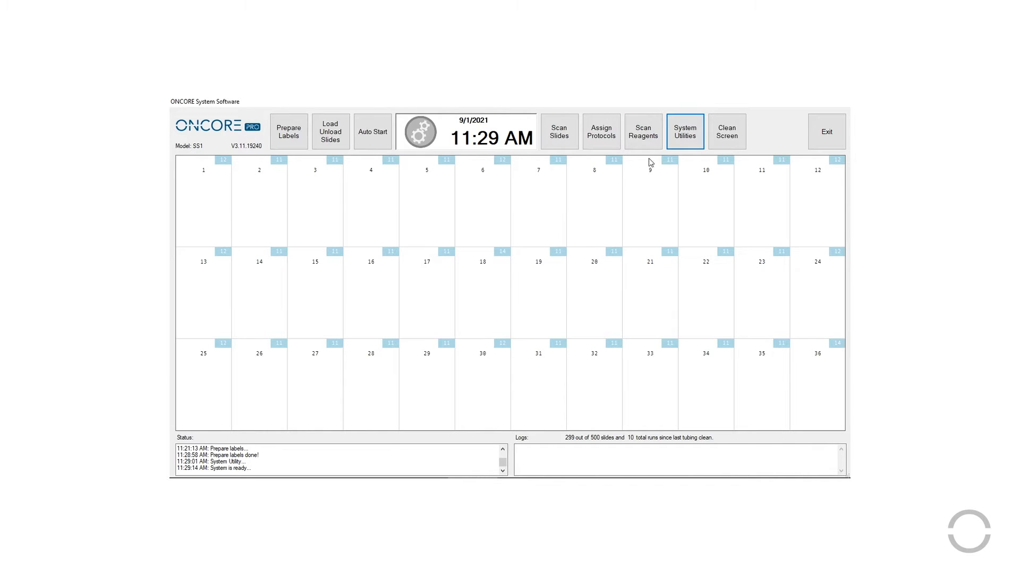
# Step: Open System Utilities and switch to its Editors section with the protocol and reagent editors
pyautogui.click(684, 130)
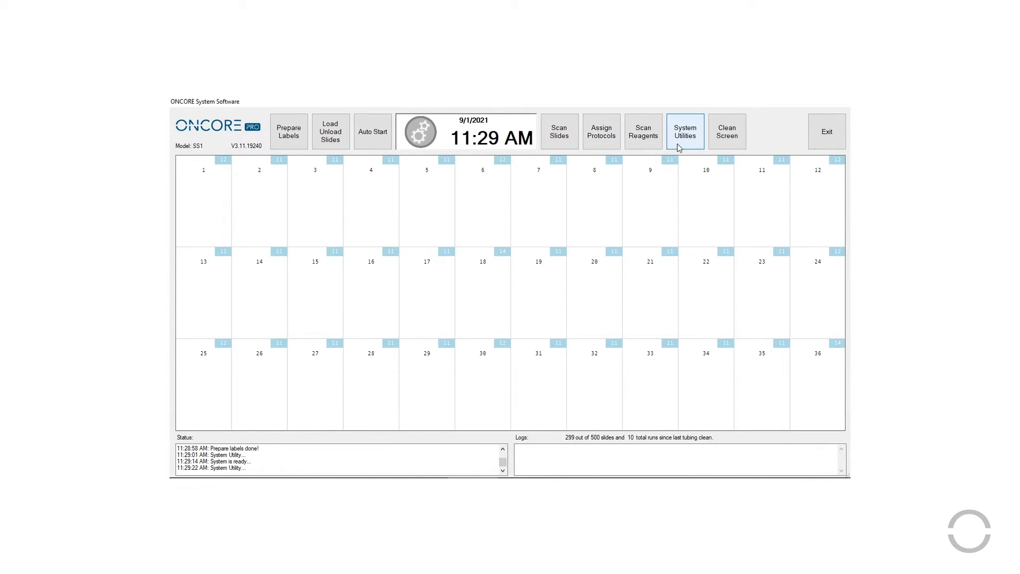
pyautogui.click(684, 130)
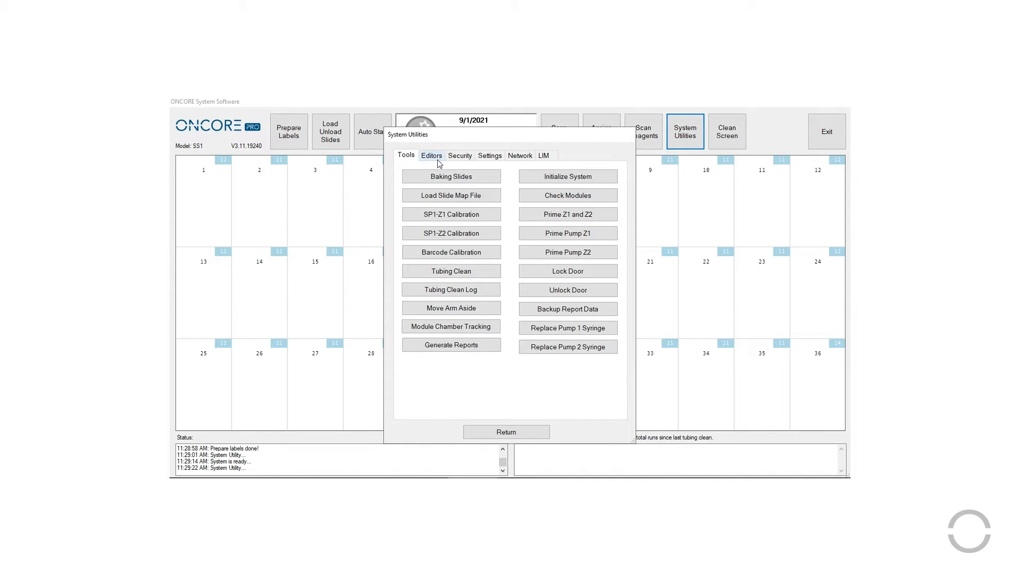
pyautogui.click(431, 156)
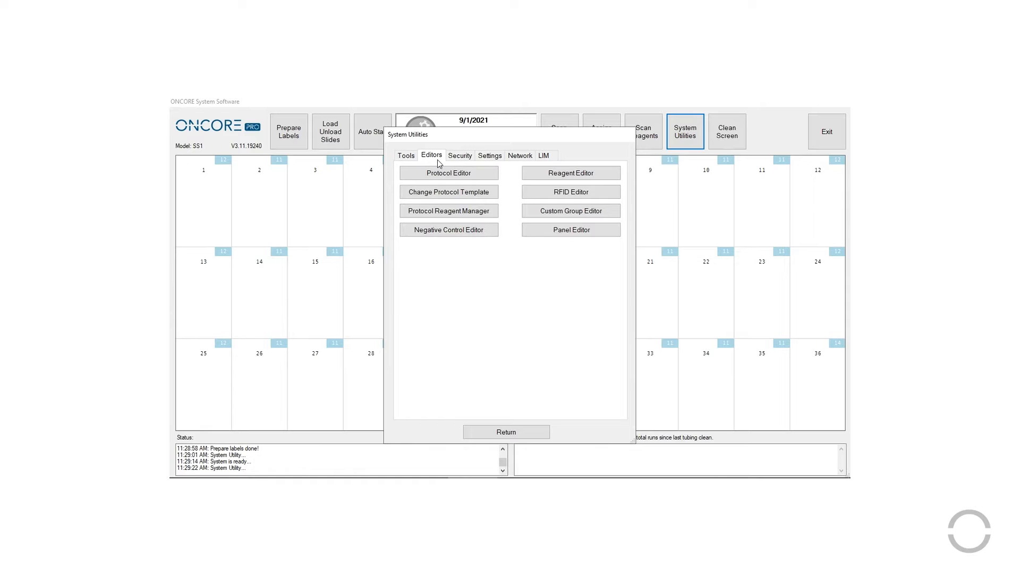
pyautogui.moveTo(532, 185)
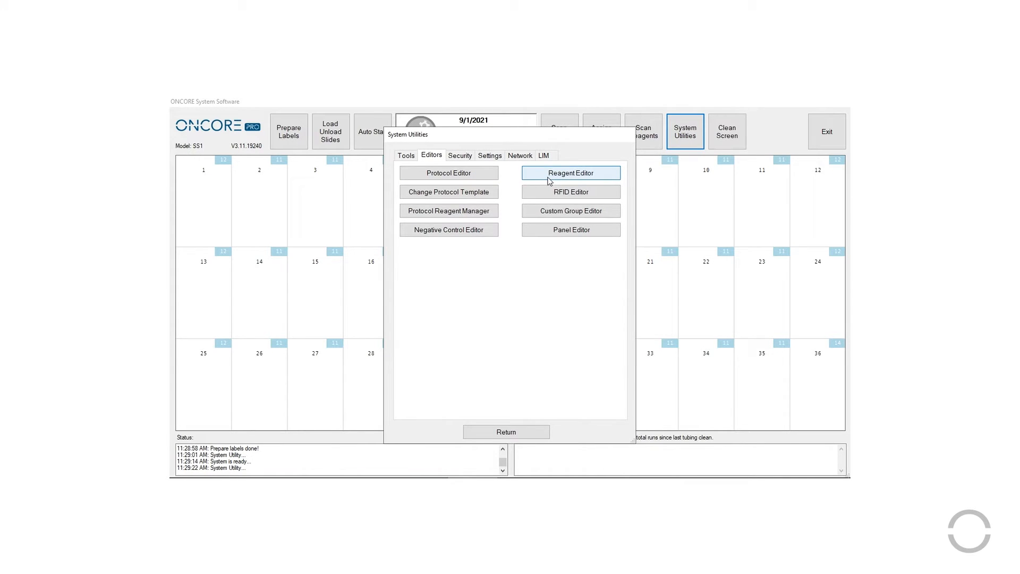
# Step: Add and save a new Ms HRP reagent named 'Reagent A', then close the Reagent Editor
pyautogui.click(571, 172)
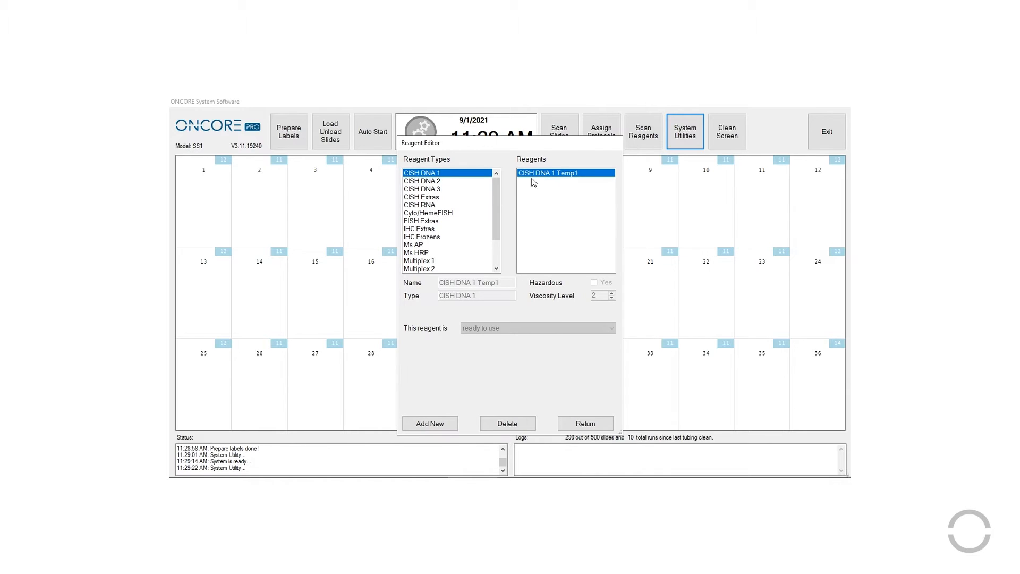
pyautogui.scroll(-3)
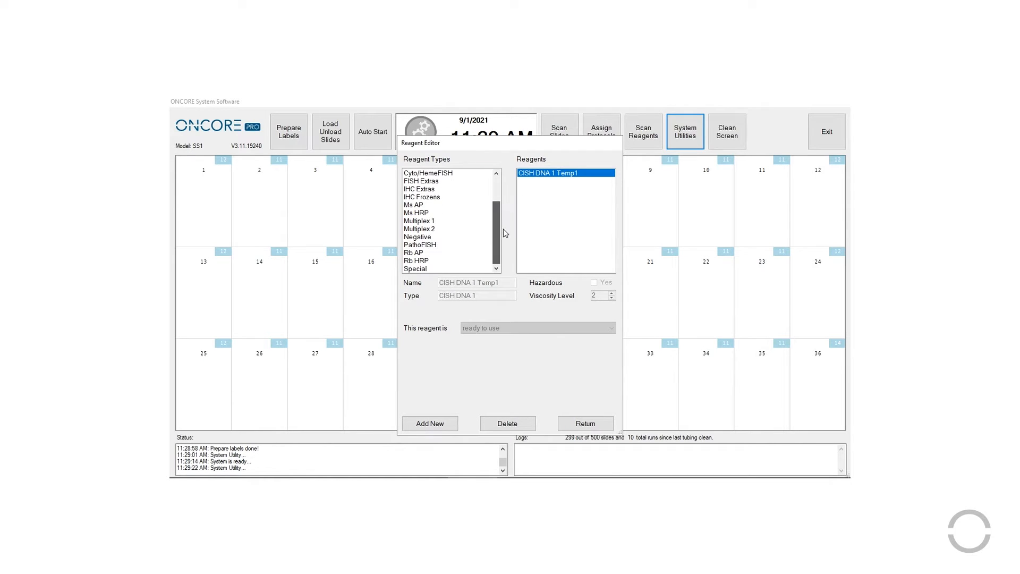
pyautogui.click(416, 213)
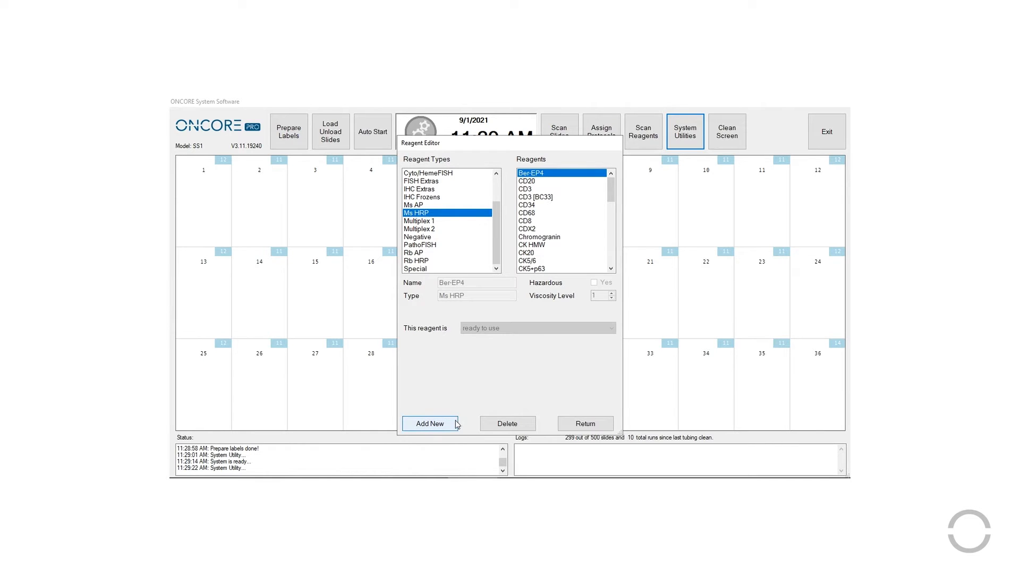
pyautogui.click(429, 423)
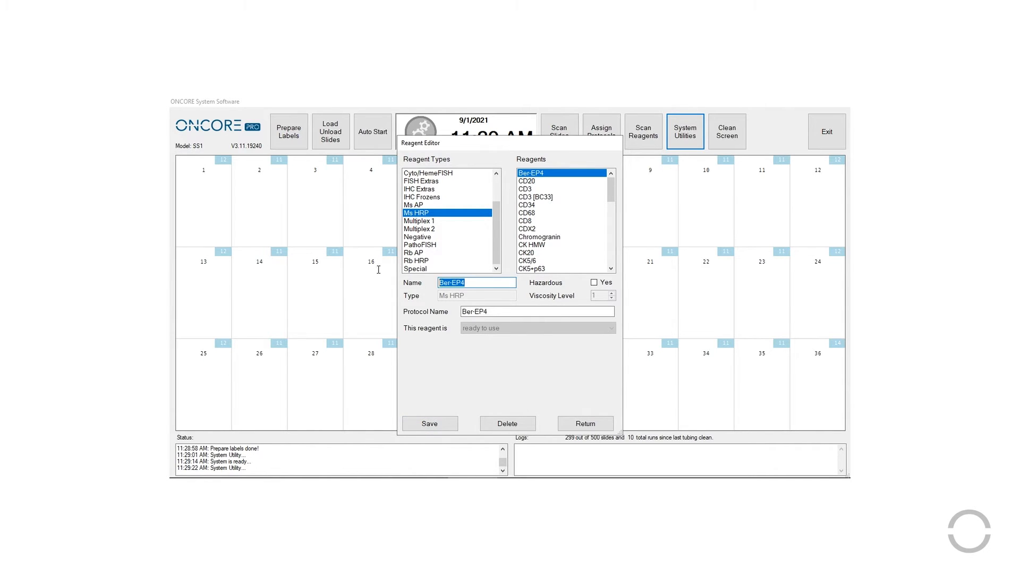
pyautogui.write('Reagent A')
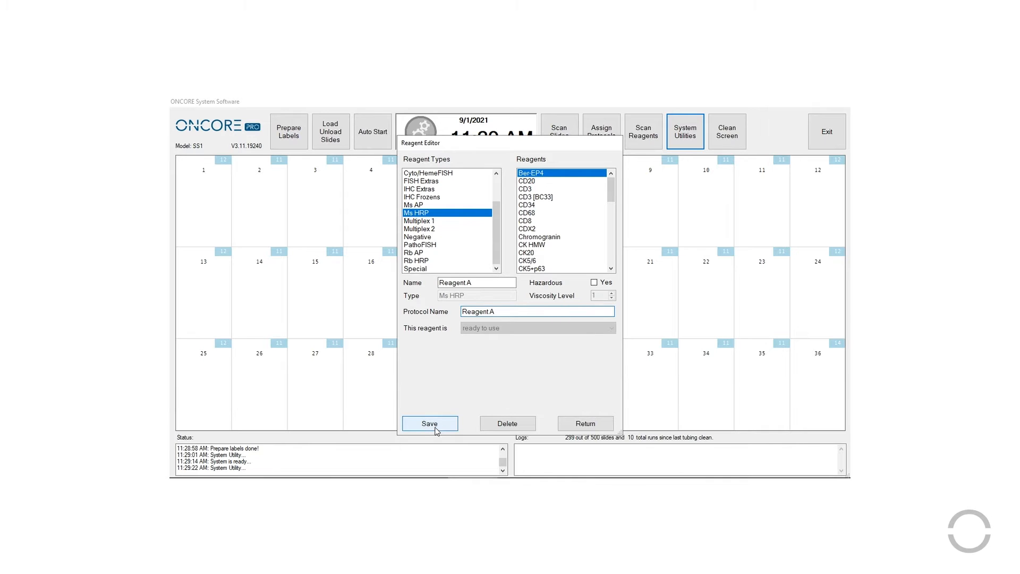
pyautogui.click(428, 423)
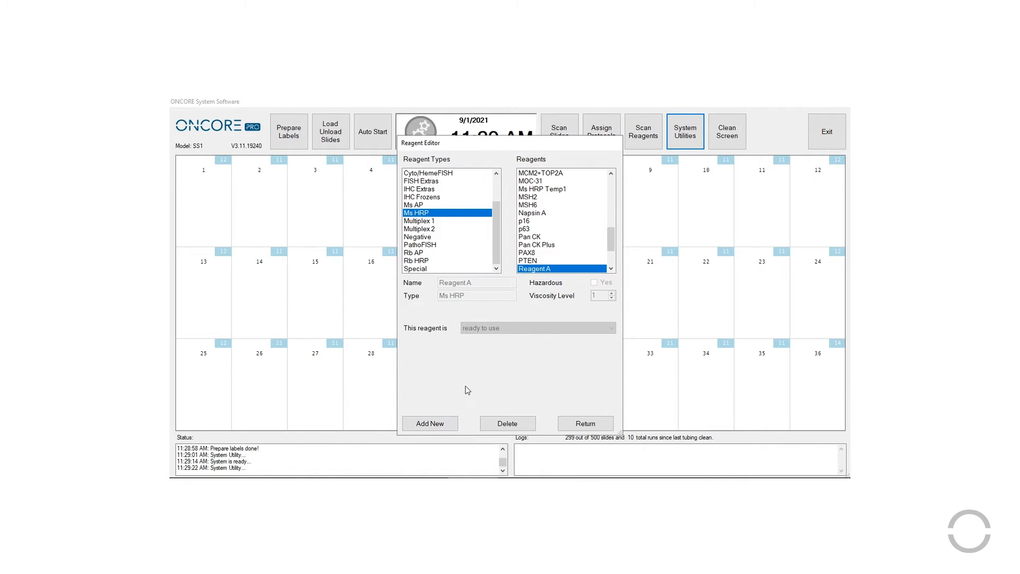
pyautogui.moveTo(573, 418)
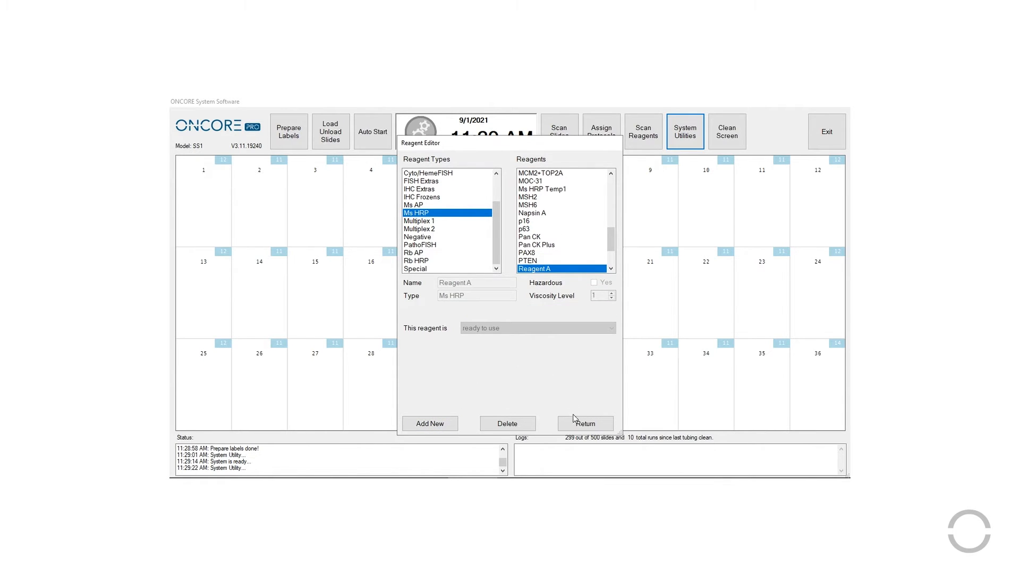
pyautogui.click(585, 423)
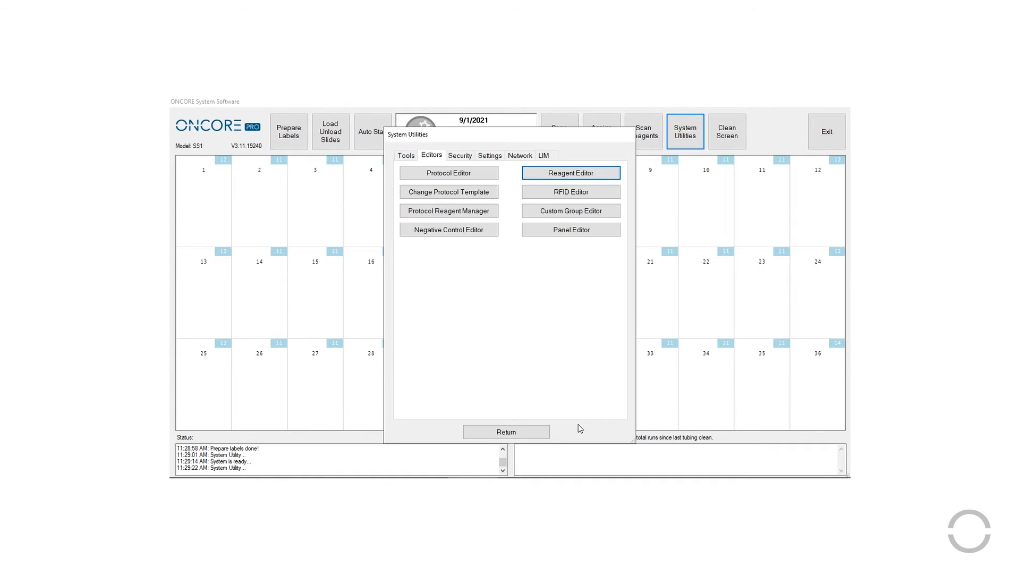
pyautogui.moveTo(513, 321)
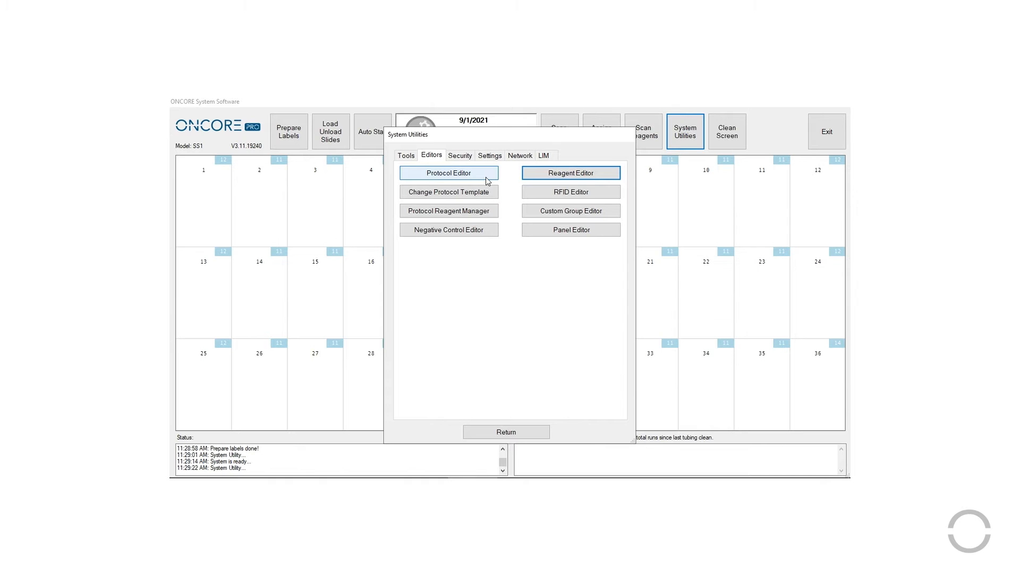
# Step: Select Reagent A's protocol in Protocol Editor and keep its DS buffer as DS2-50
pyautogui.click(449, 172)
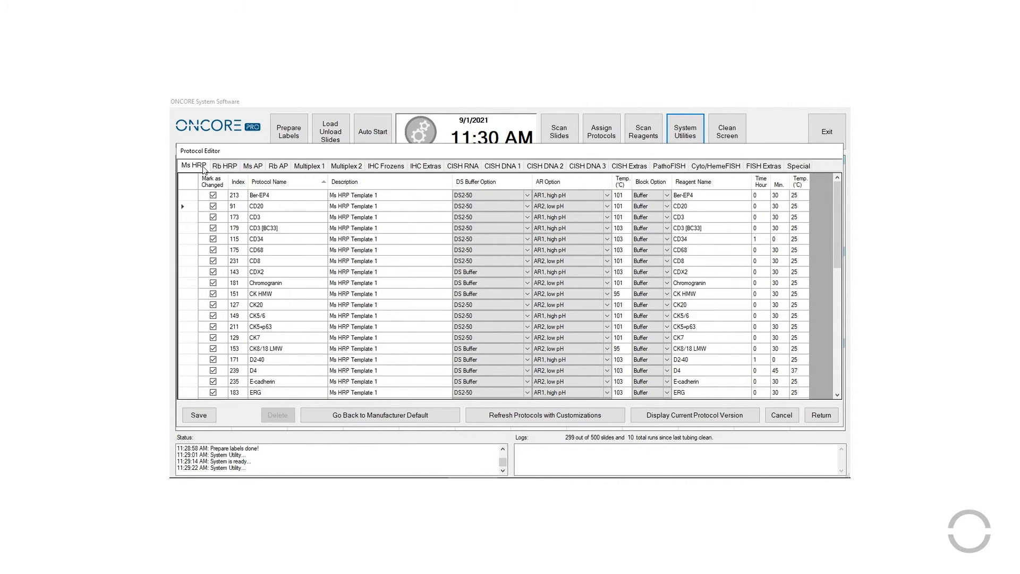
pyautogui.scroll(-3)
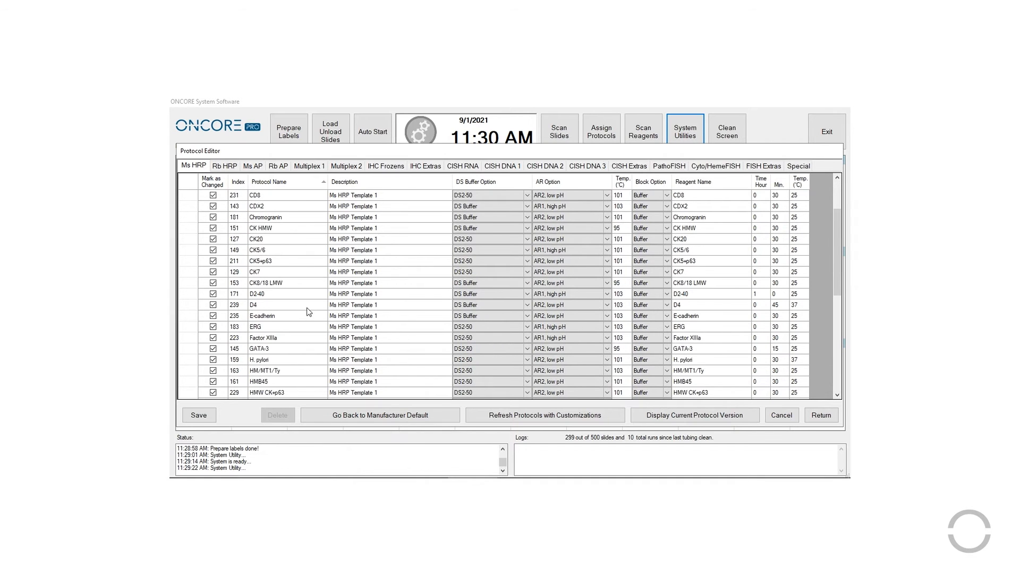
pyautogui.scroll(-3)
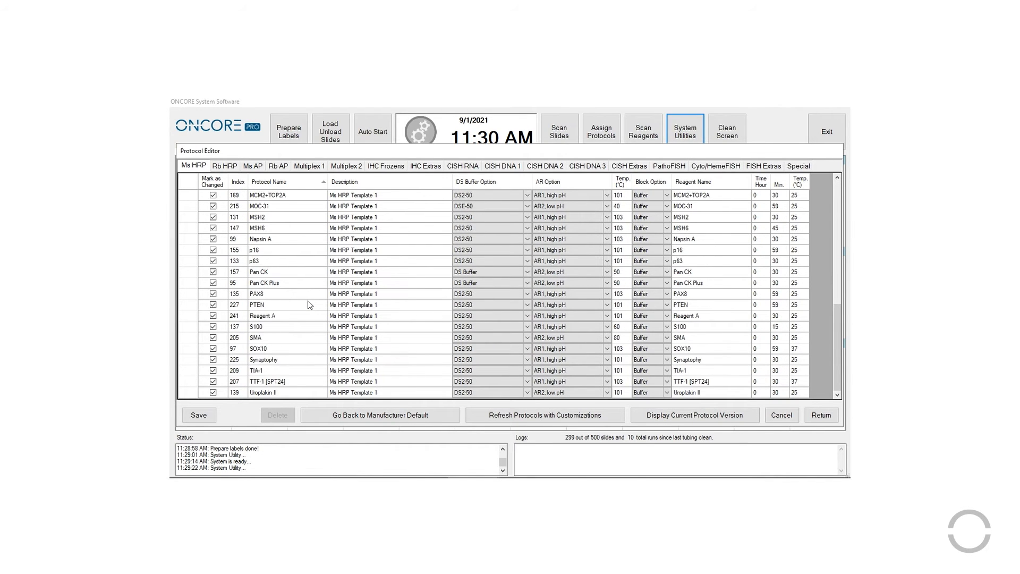
pyautogui.click(273, 315)
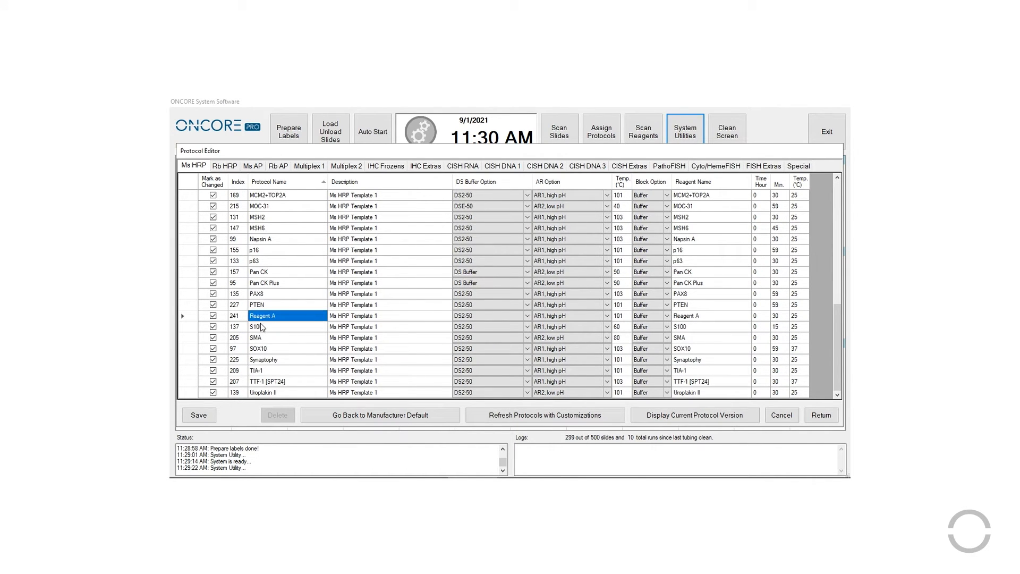
pyautogui.moveTo(451, 321)
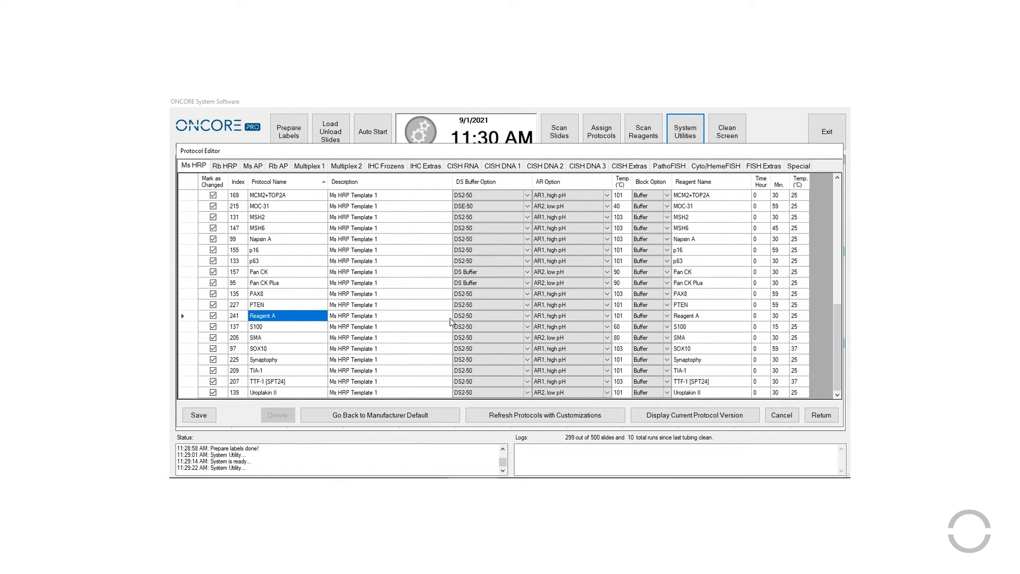
pyautogui.click(487, 316)
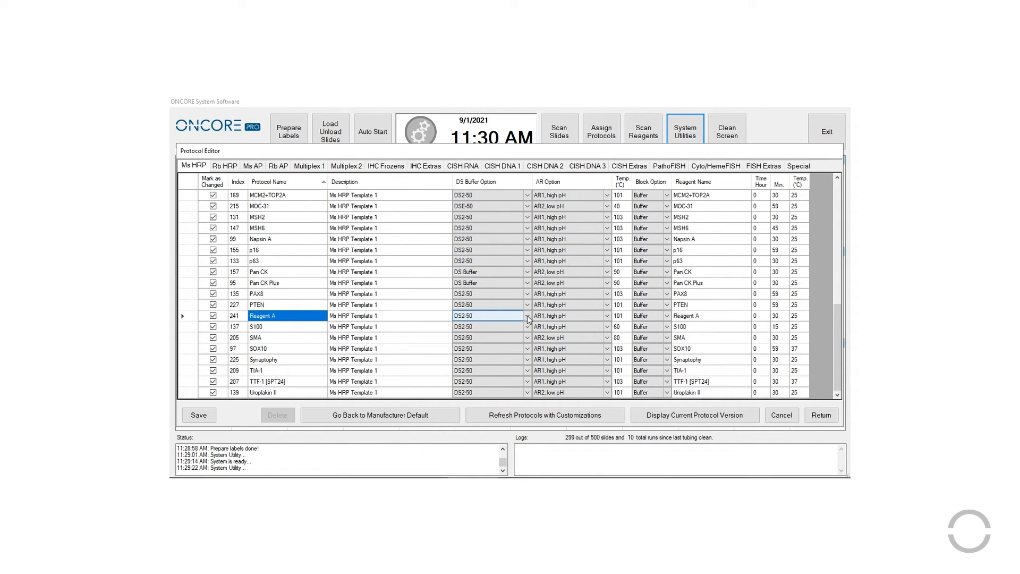
pyautogui.click(528, 316)
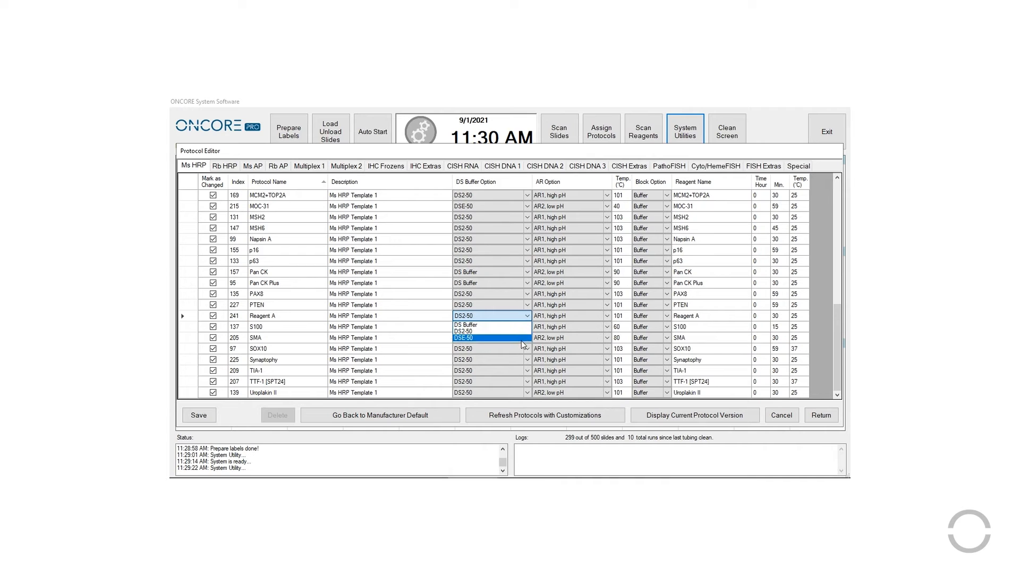
pyautogui.moveTo(462, 332)
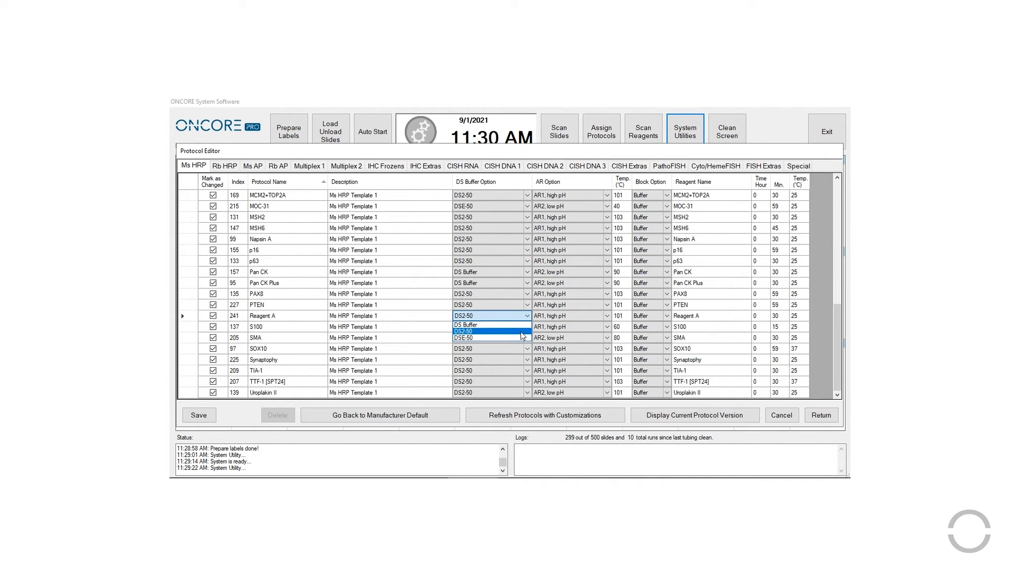
pyautogui.click(487, 331)
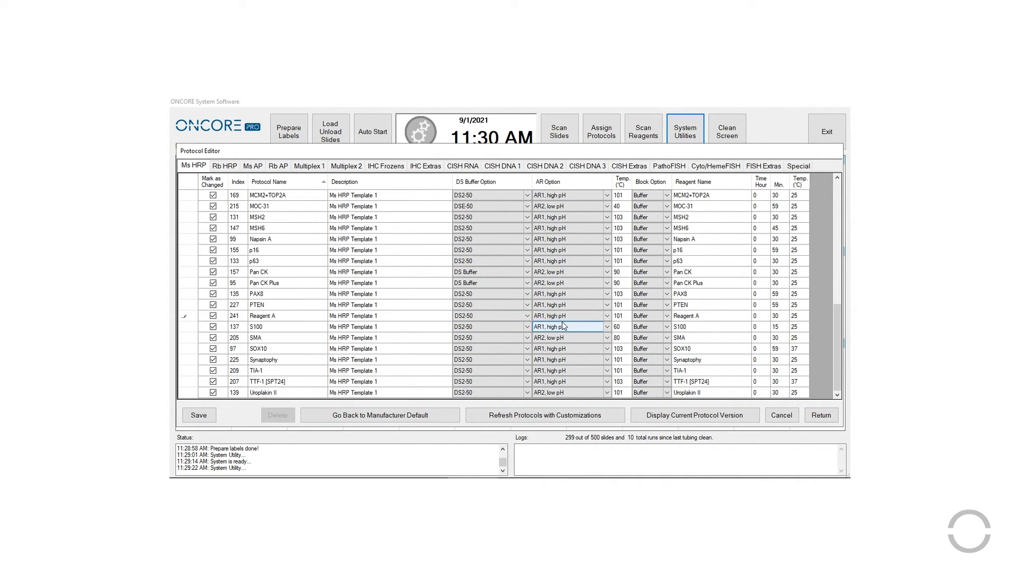
# Step: Change Reagent A's antigen retrieval temperature from 101 to 98
pyautogui.click(606, 315)
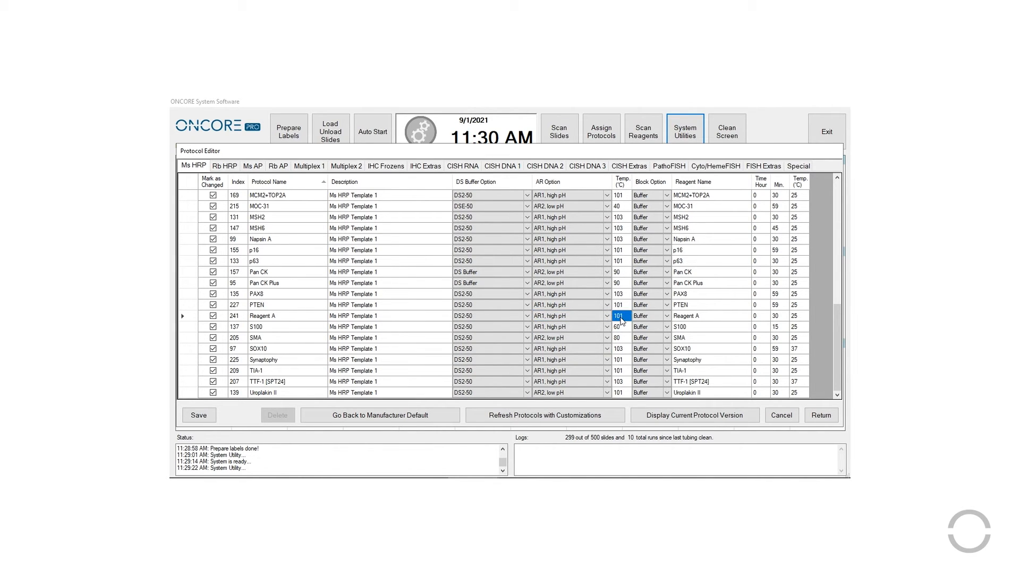
pyautogui.click(618, 315)
pyautogui.write('9')
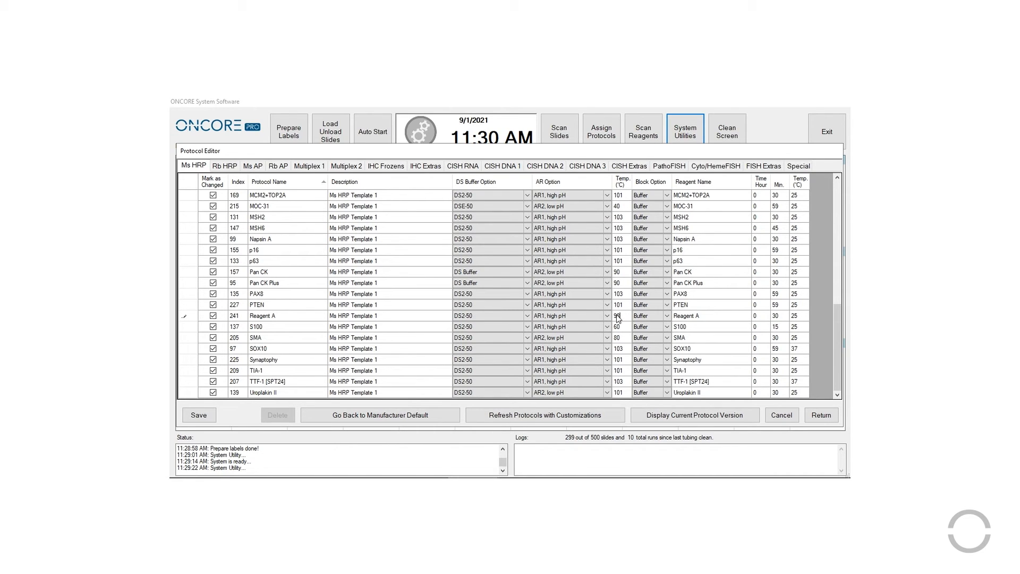
pyautogui.click(618, 304)
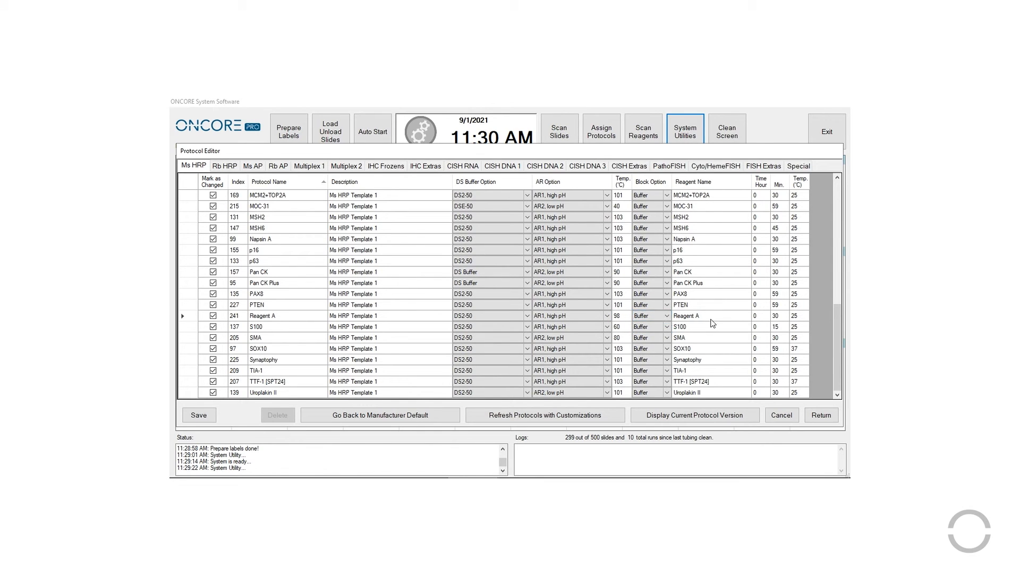
pyautogui.click(710, 315)
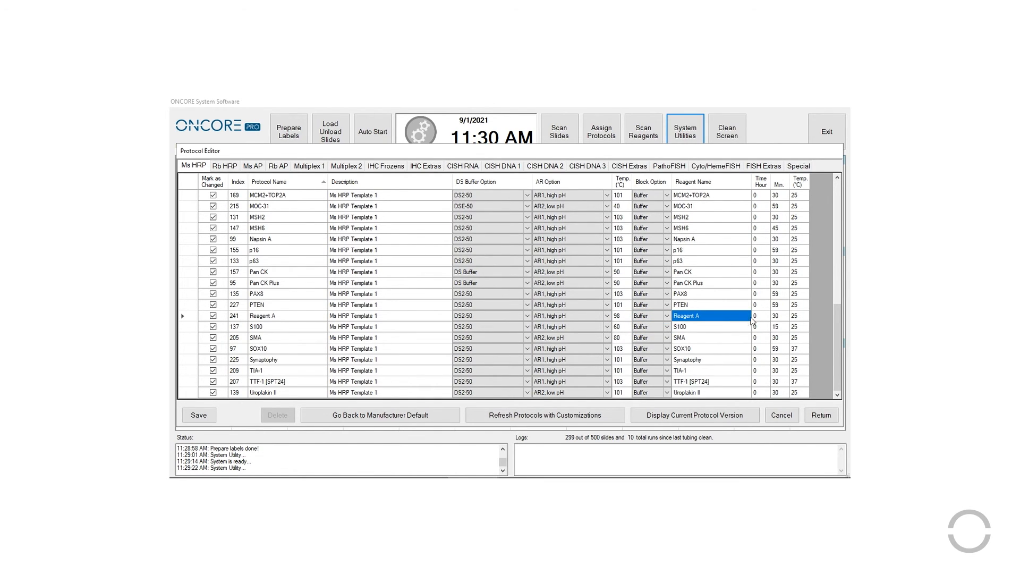
pyautogui.click(776, 316)
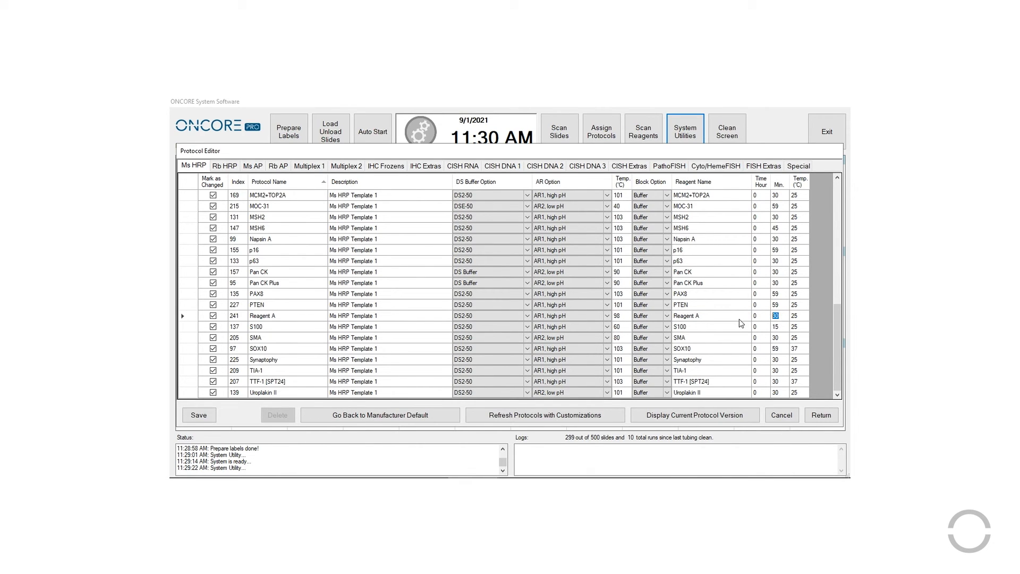
pyautogui.click(709, 316)
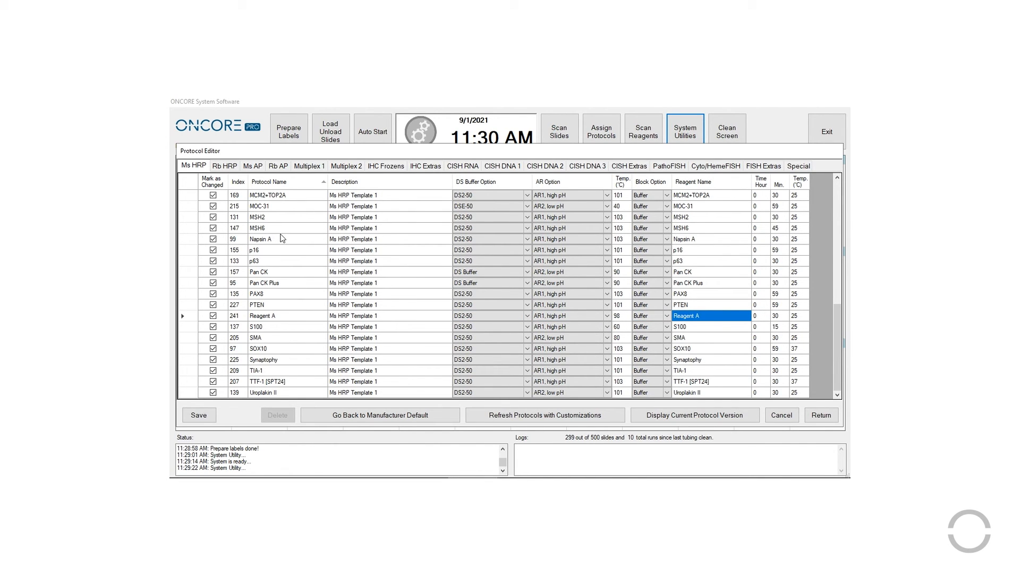
# Step: Keep MSH6's AR1, high pH retrieval and change its incubation from 45 to 50 minutes
pyautogui.click(528, 228)
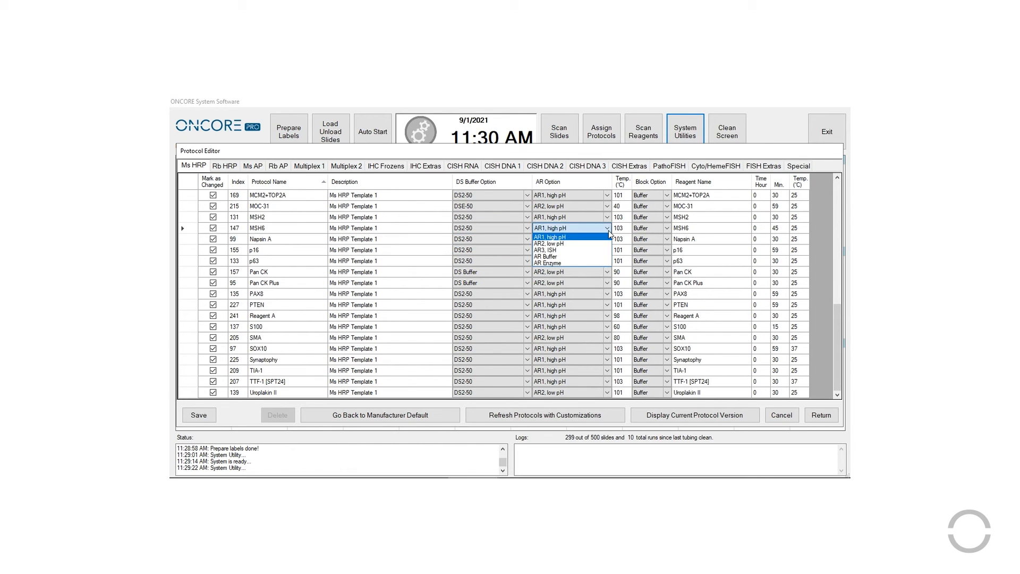
pyautogui.click(550, 236)
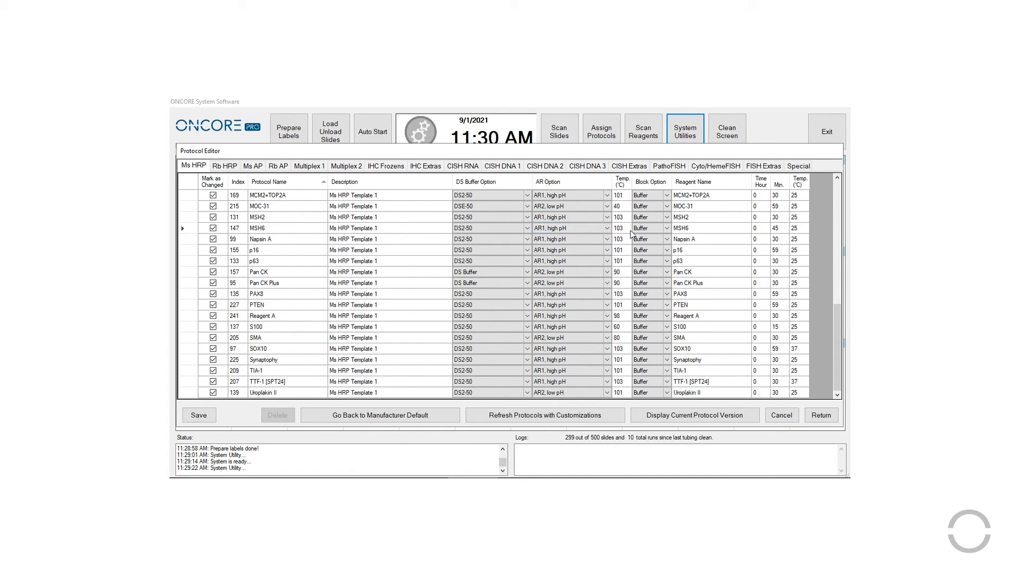
pyautogui.click(647, 228)
pyautogui.write('50')
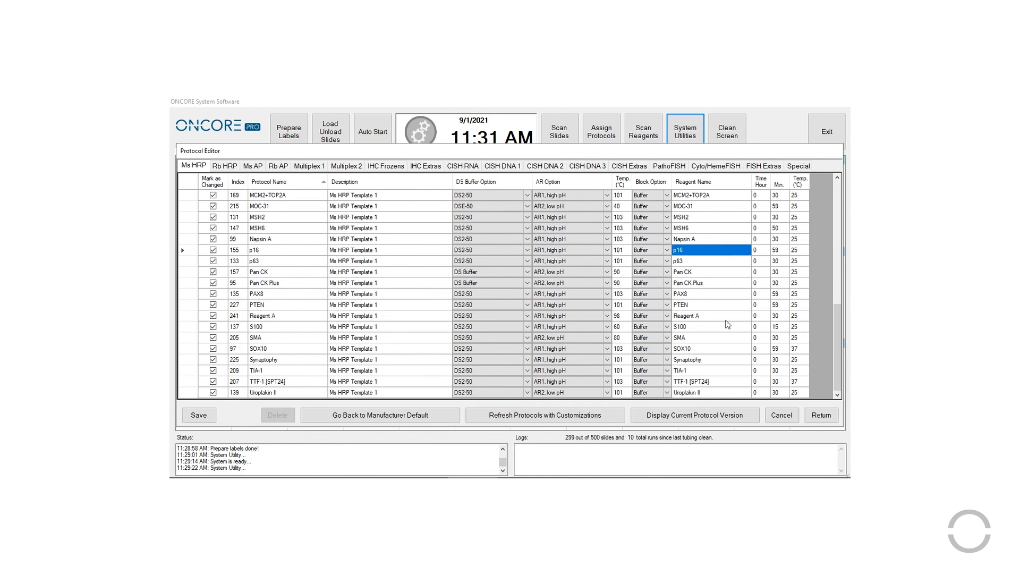
pyautogui.moveTo(328, 386)
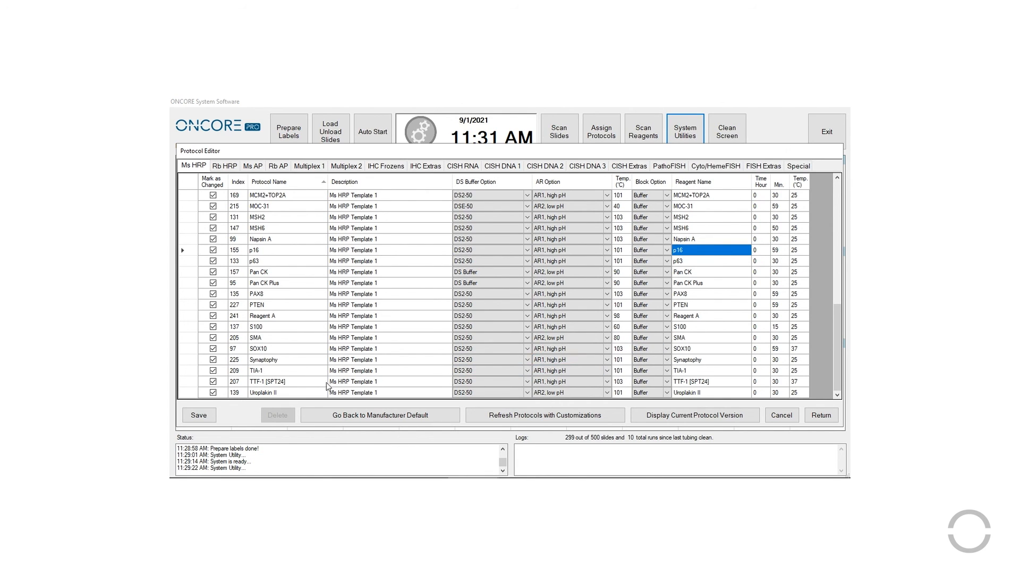